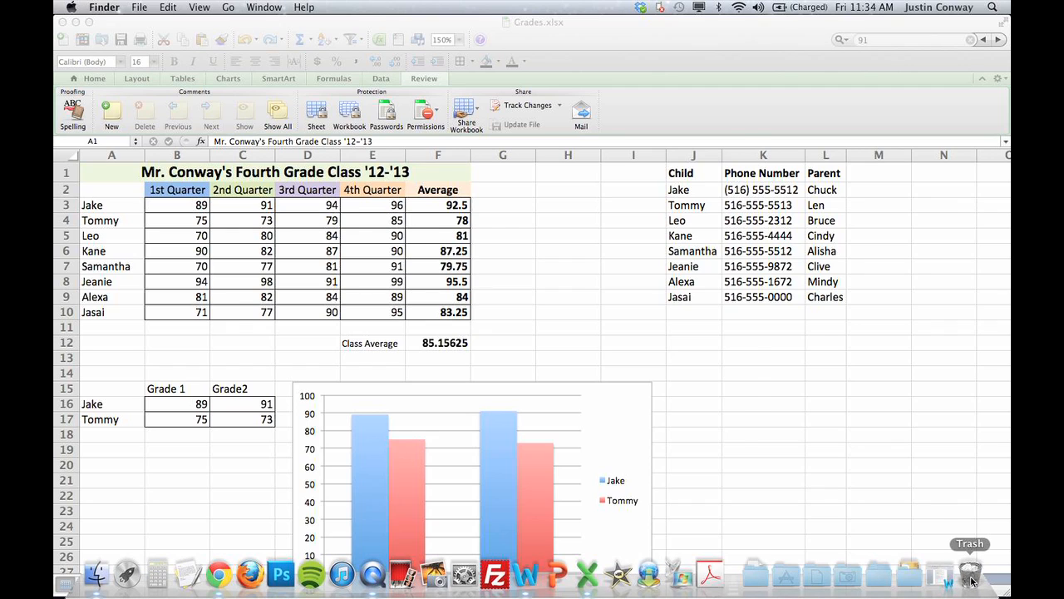
- Look through the Trash for the deleted 'What are grey borders in excel' recording
left_click(971, 572)
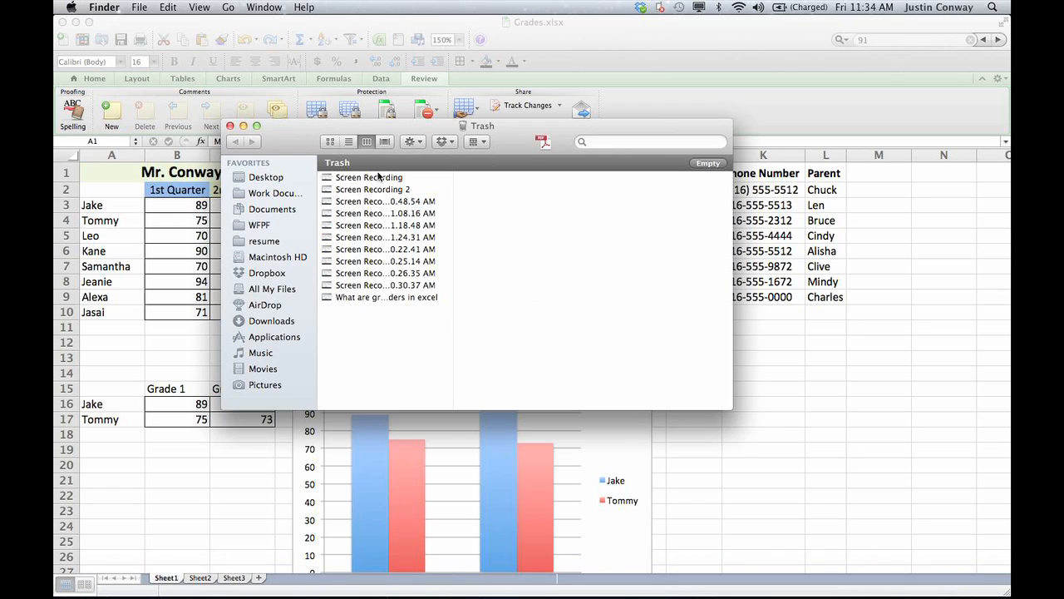
mouse_move(376, 307)
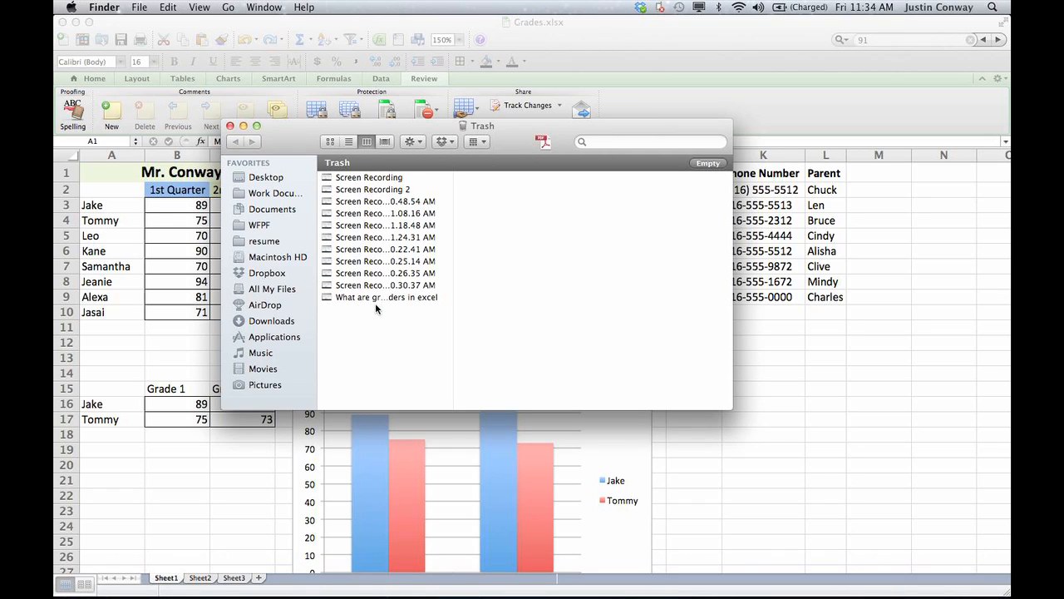
mouse_move(374, 299)
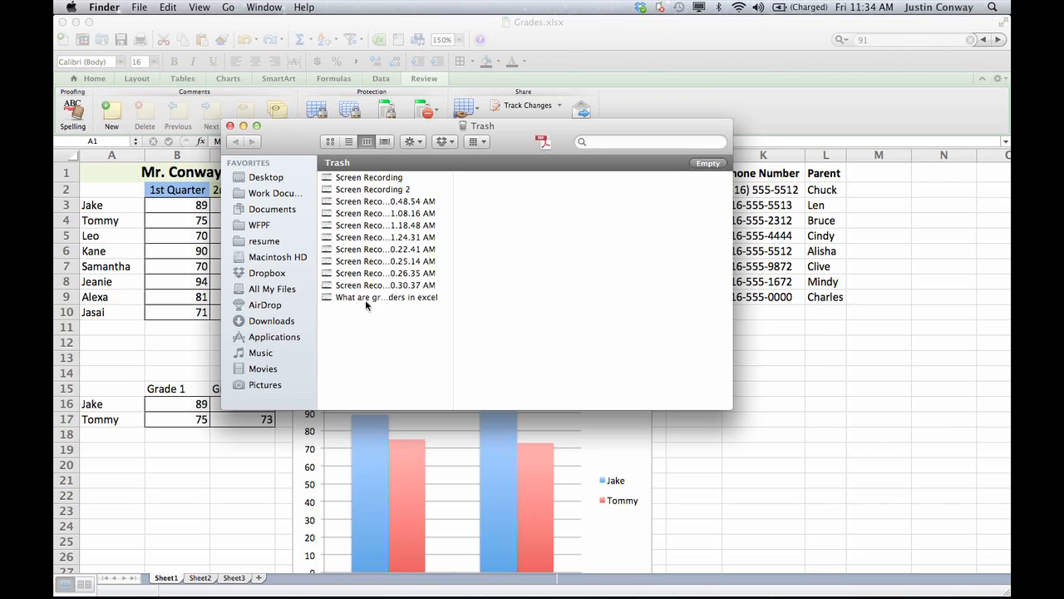
left_click(386, 296)
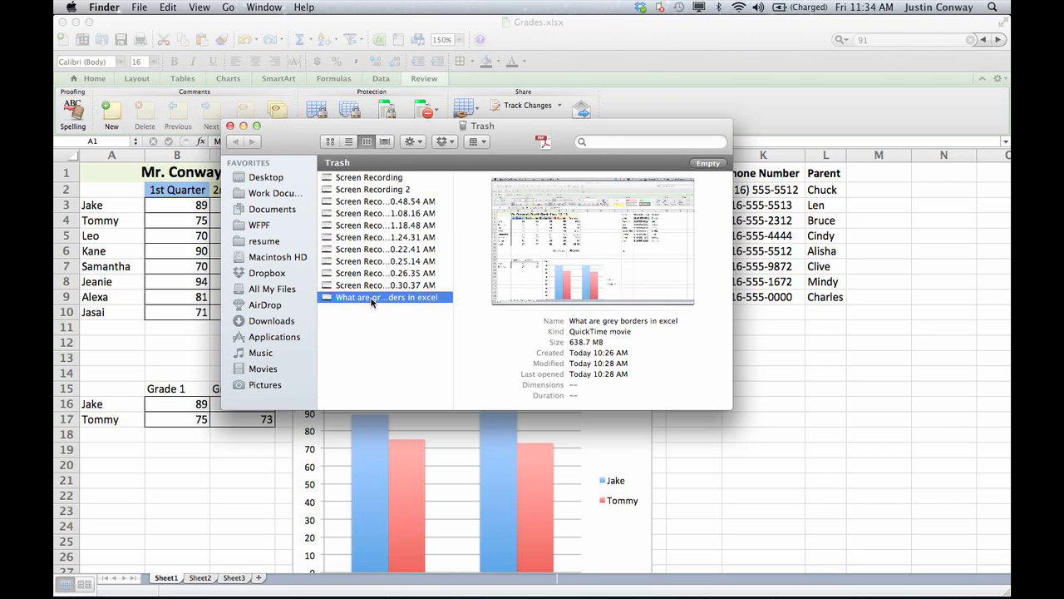
left_click_drag(386, 296, 193, 401)
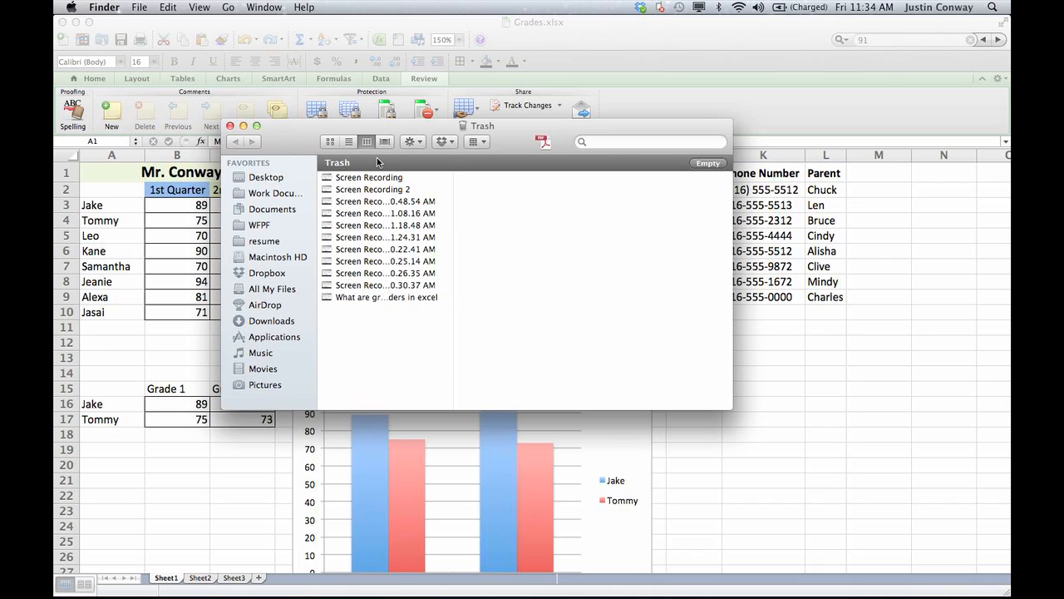
mouse_move(263, 200)
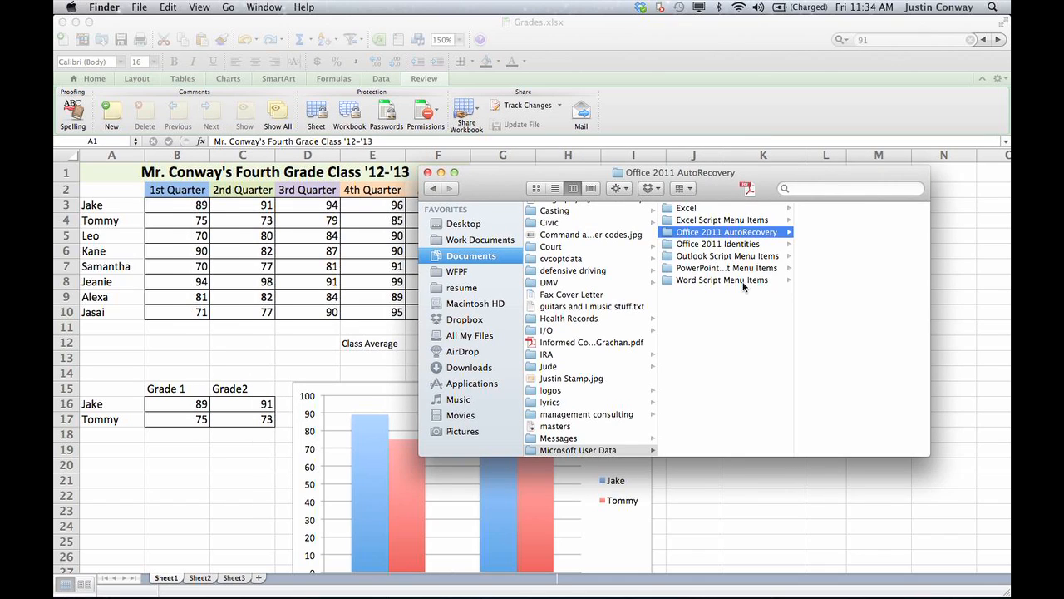
mouse_move(725, 303)
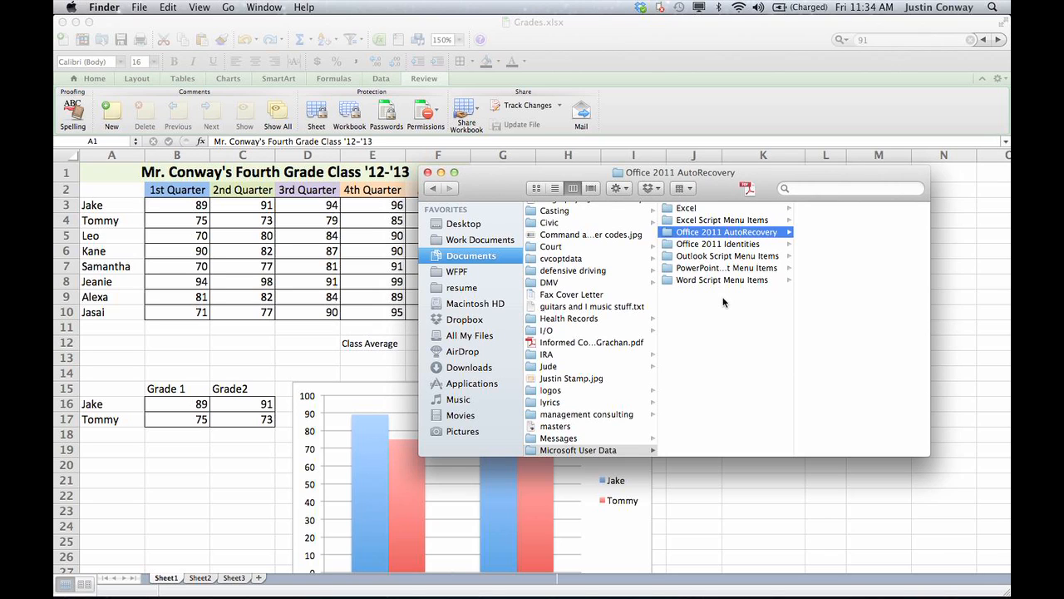
mouse_move(717, 186)
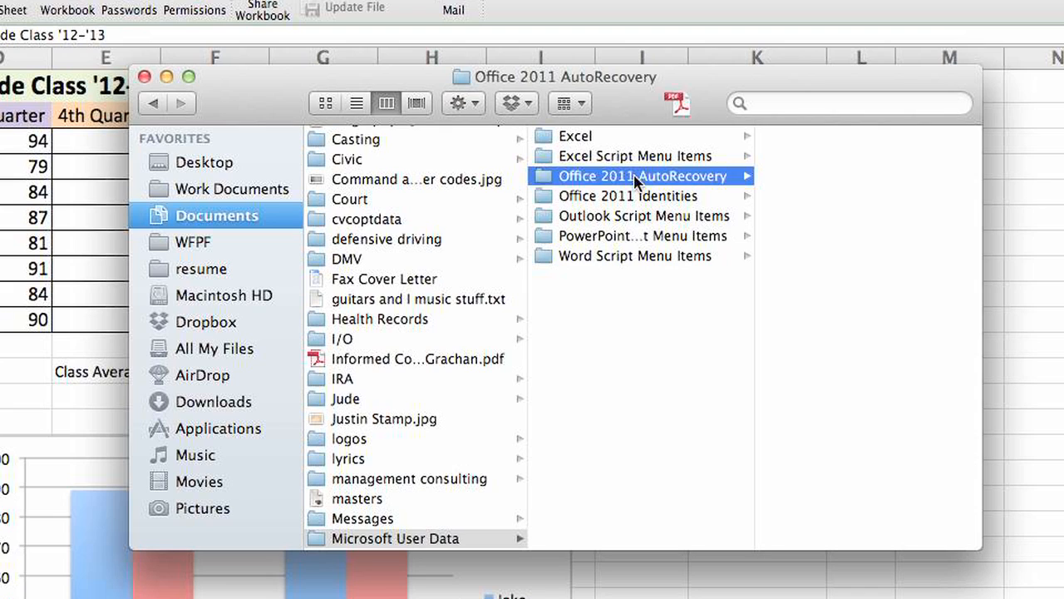
mouse_move(811, 183)
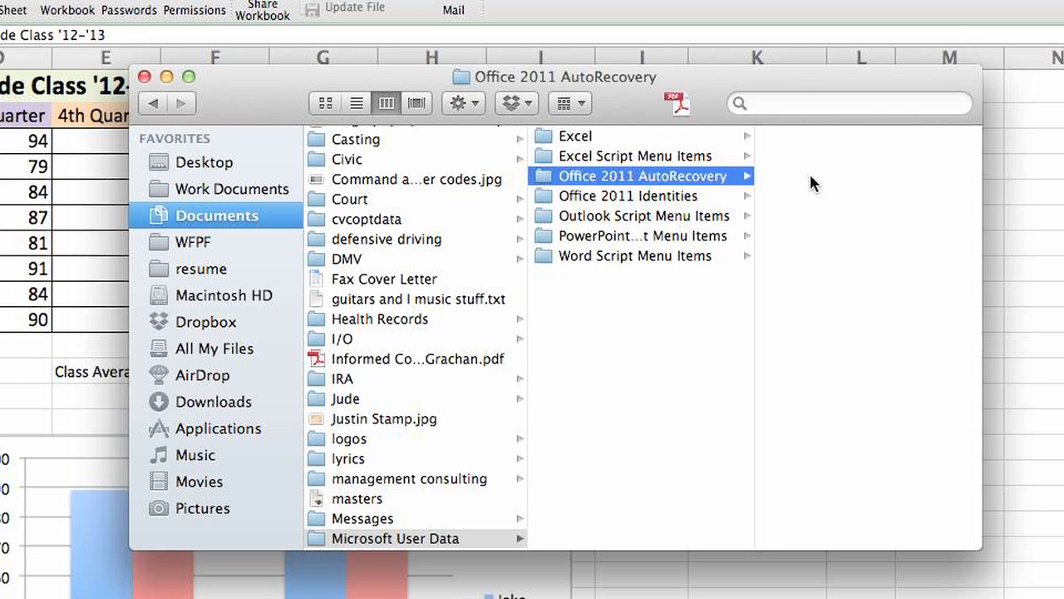
mouse_move(802, 190)
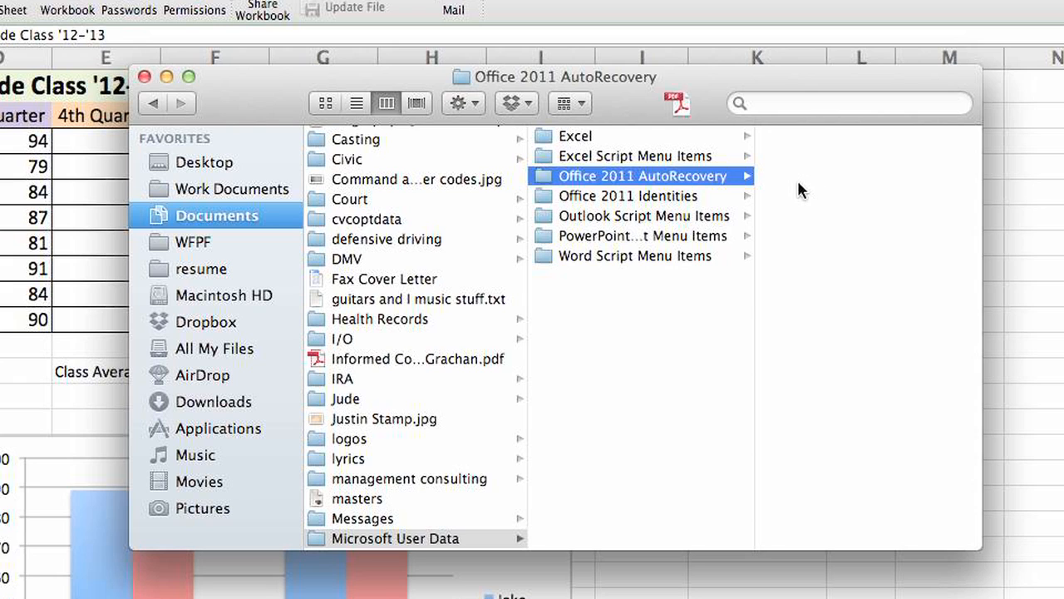